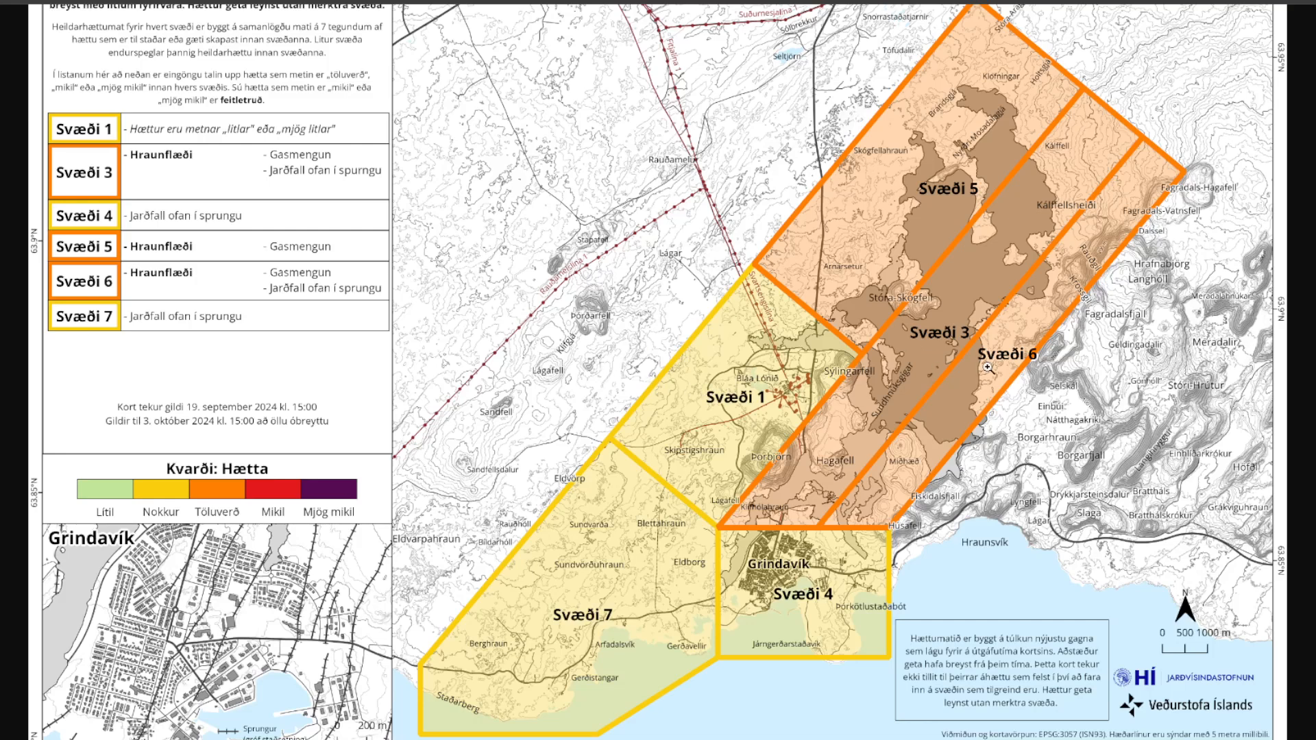
mouse_move(874, 405)
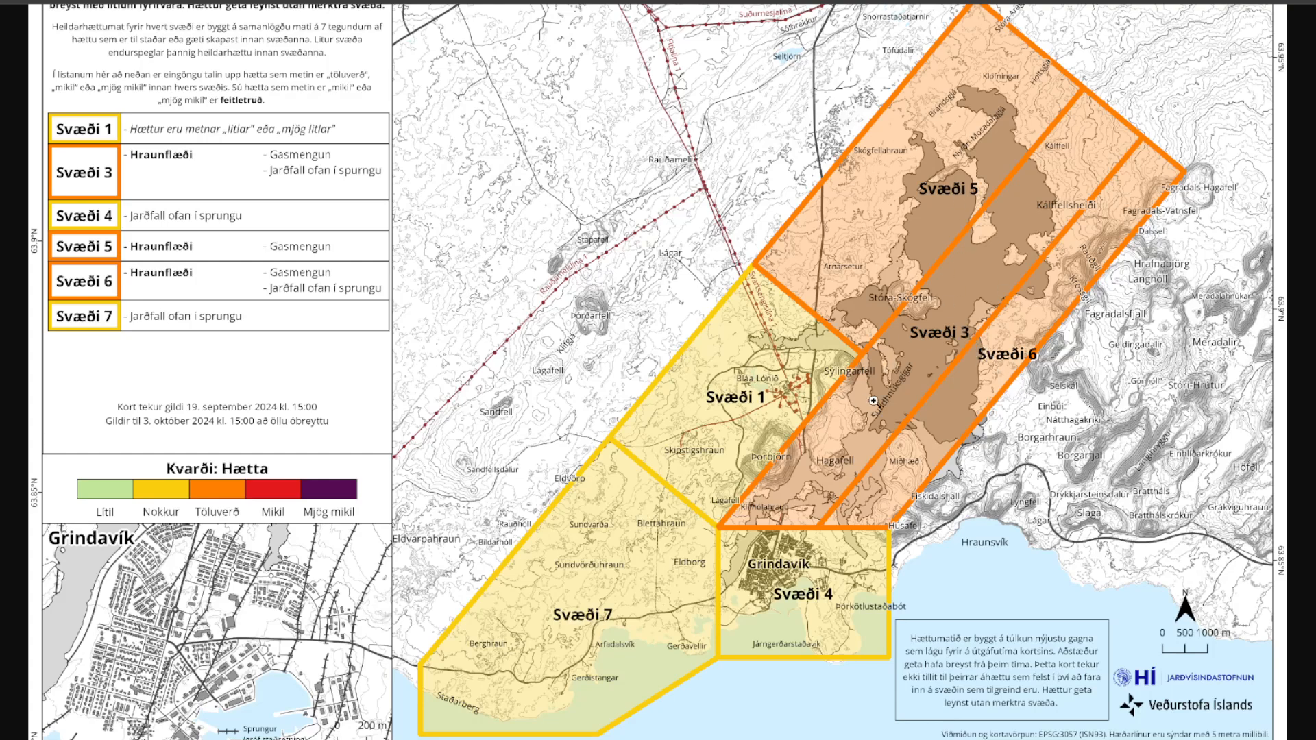